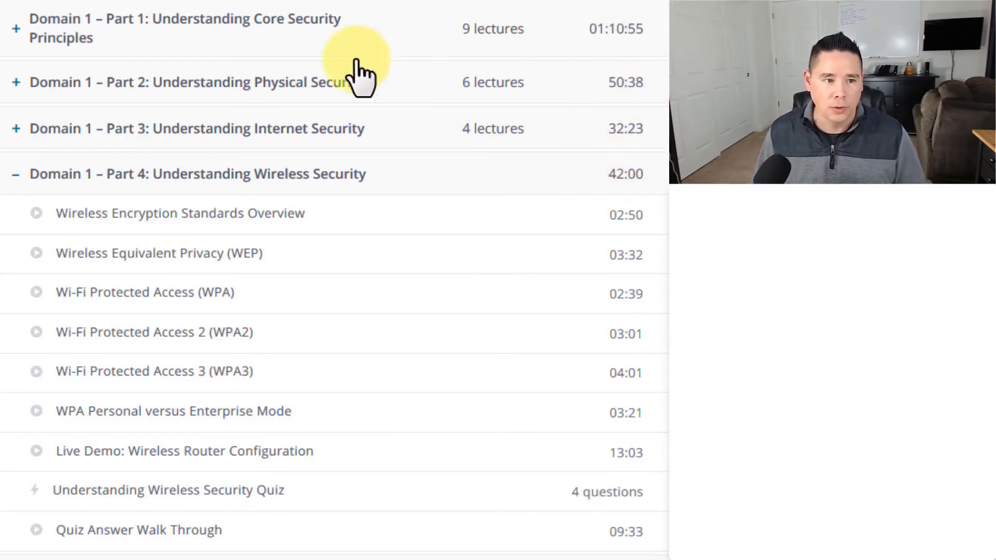
mouse_move(130, 38)
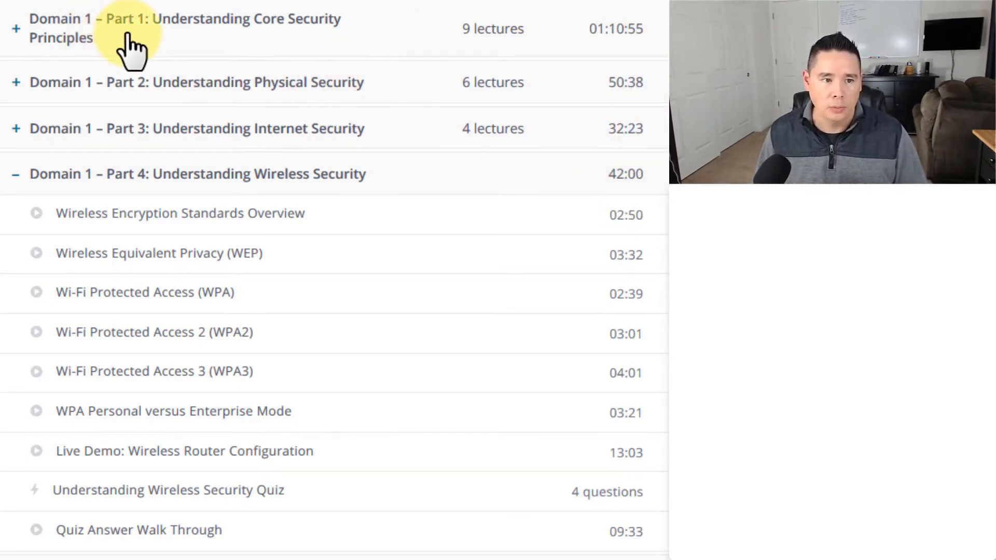
mouse_move(264, 48)
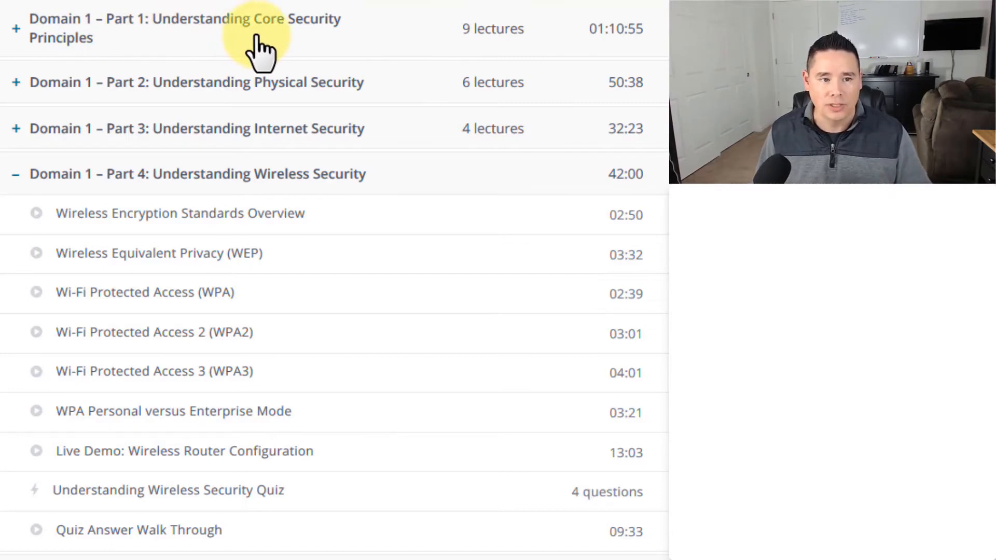
mouse_move(219, 111)
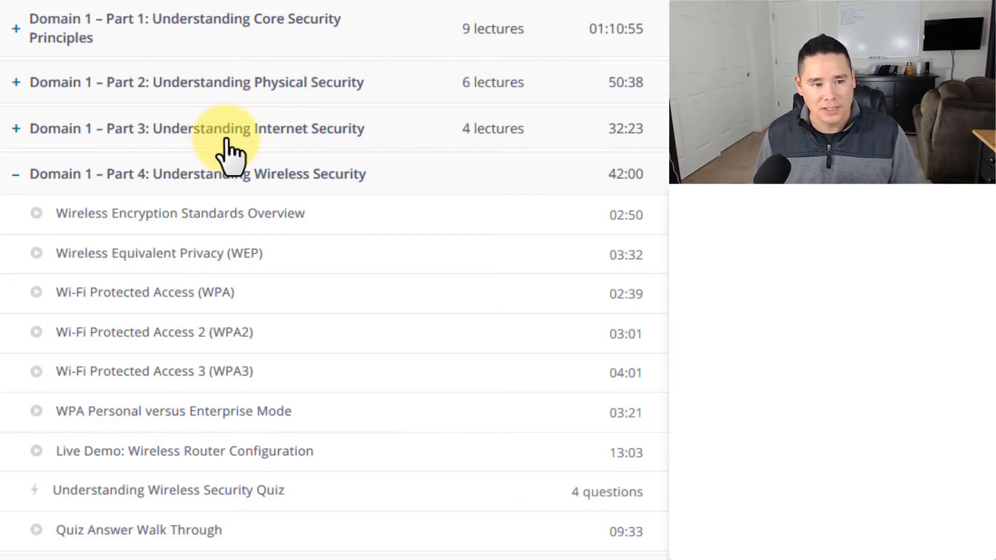
mouse_move(299, 187)
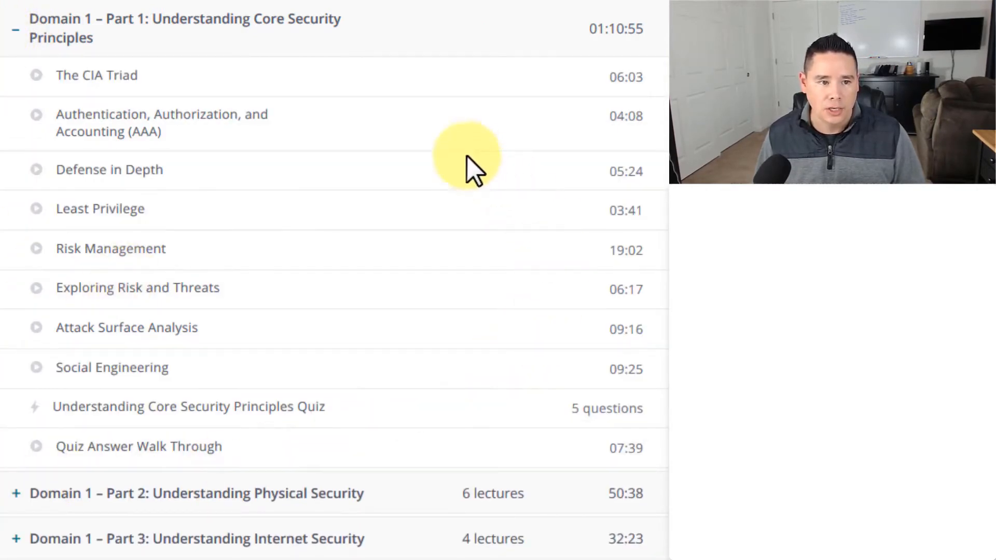
mouse_move(343, 99)
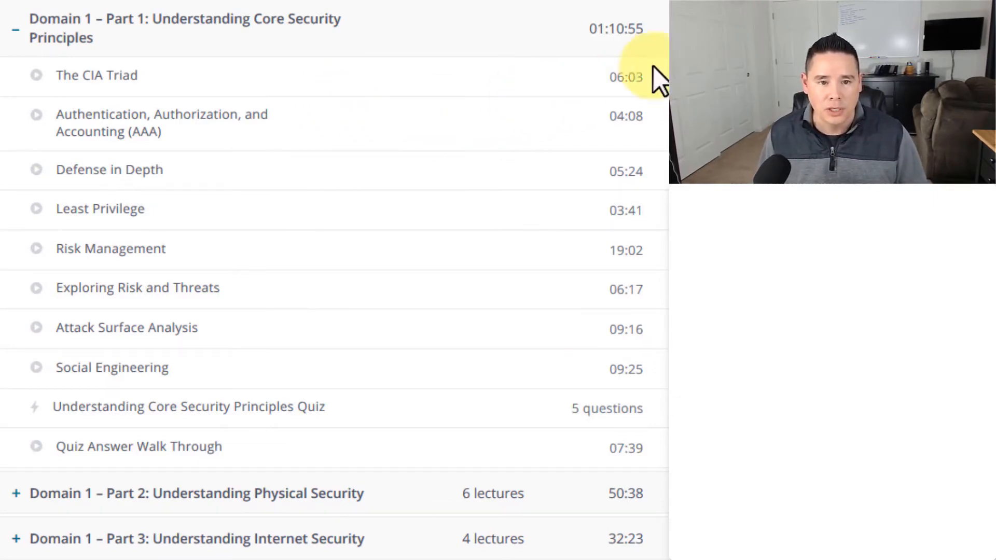
mouse_move(152, 118)
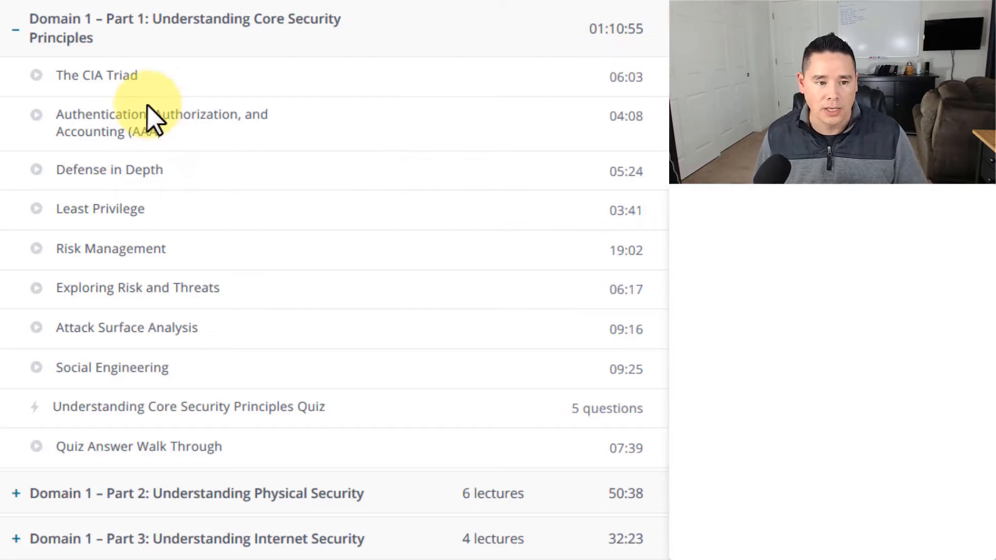
Collapse the Domain 1 – Part 1 lecture list
left_click(16, 28)
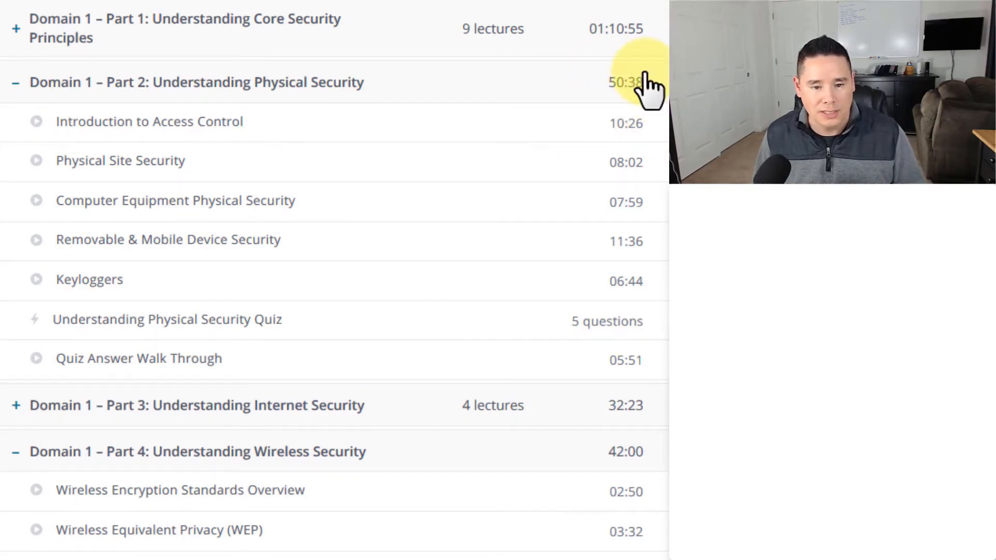
Expand and collapse Part 2 Physical Security, leaving Part 4 Wireless Security listed
left_click(15, 82)
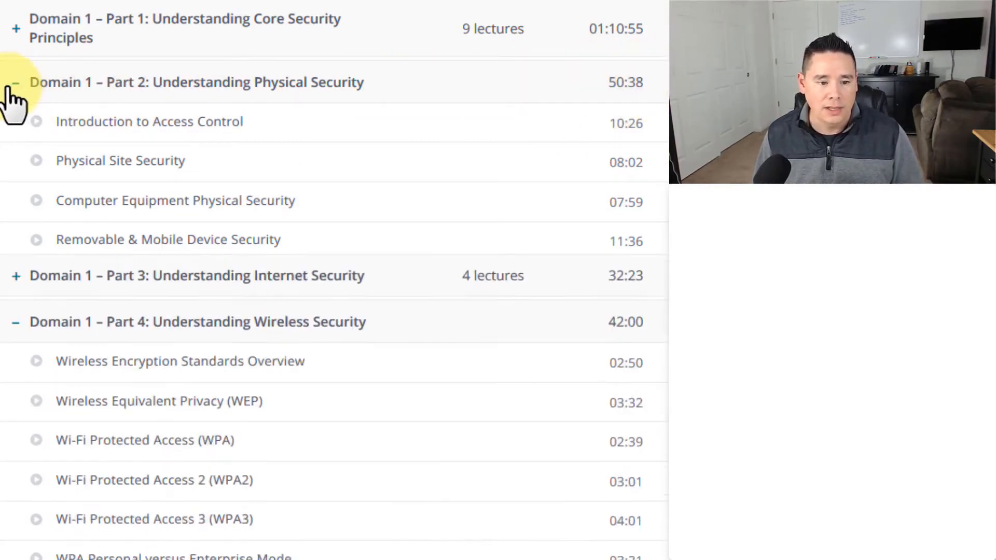
left_click(14, 82)
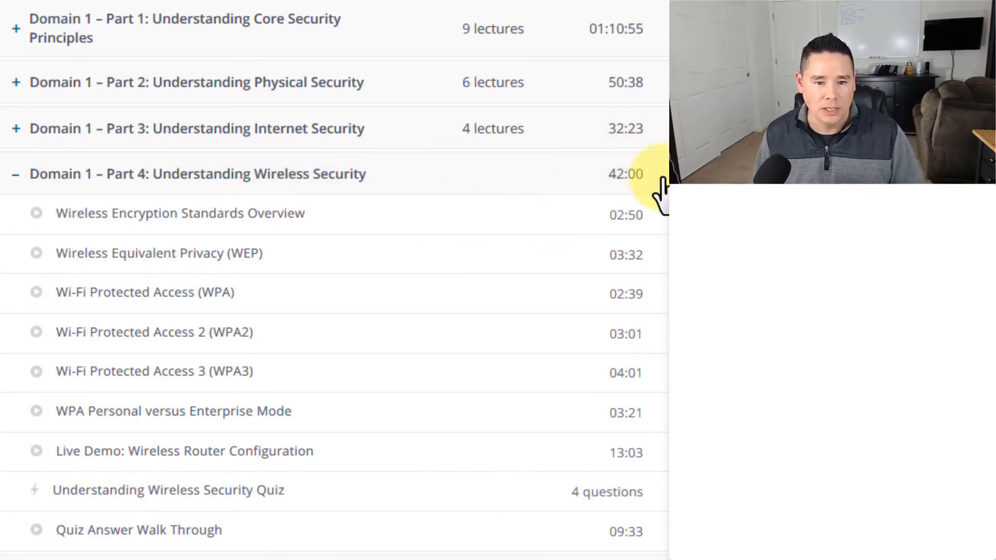
mouse_move(355, 216)
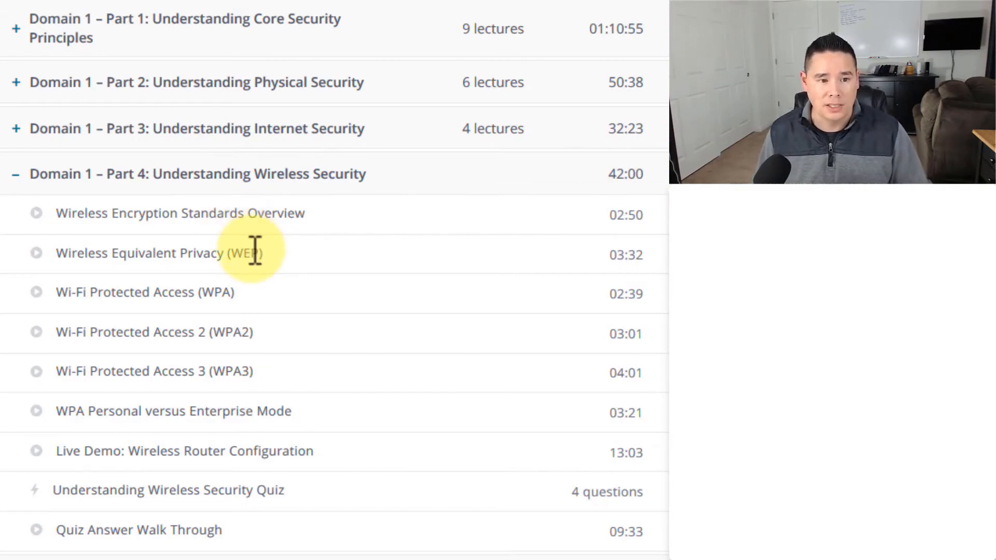
mouse_move(365, 308)
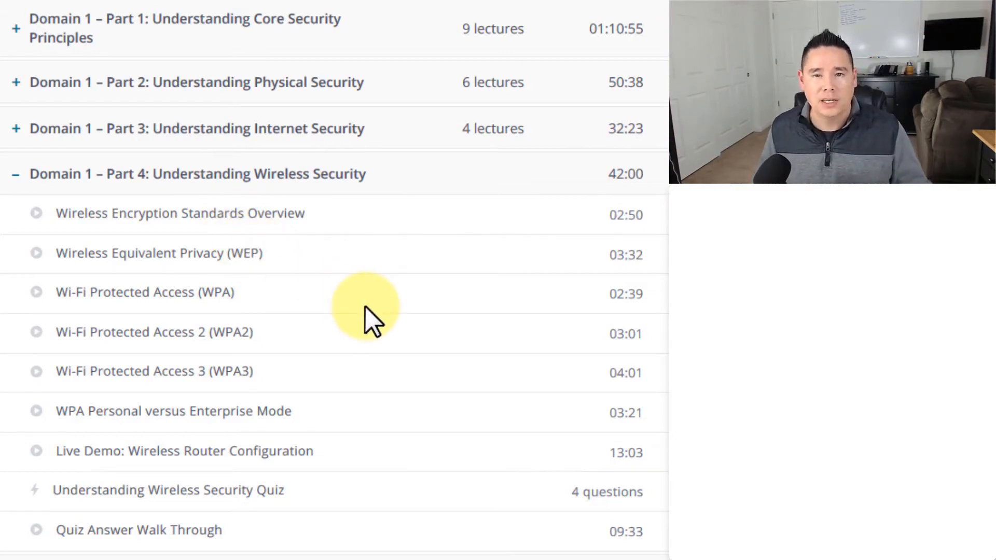